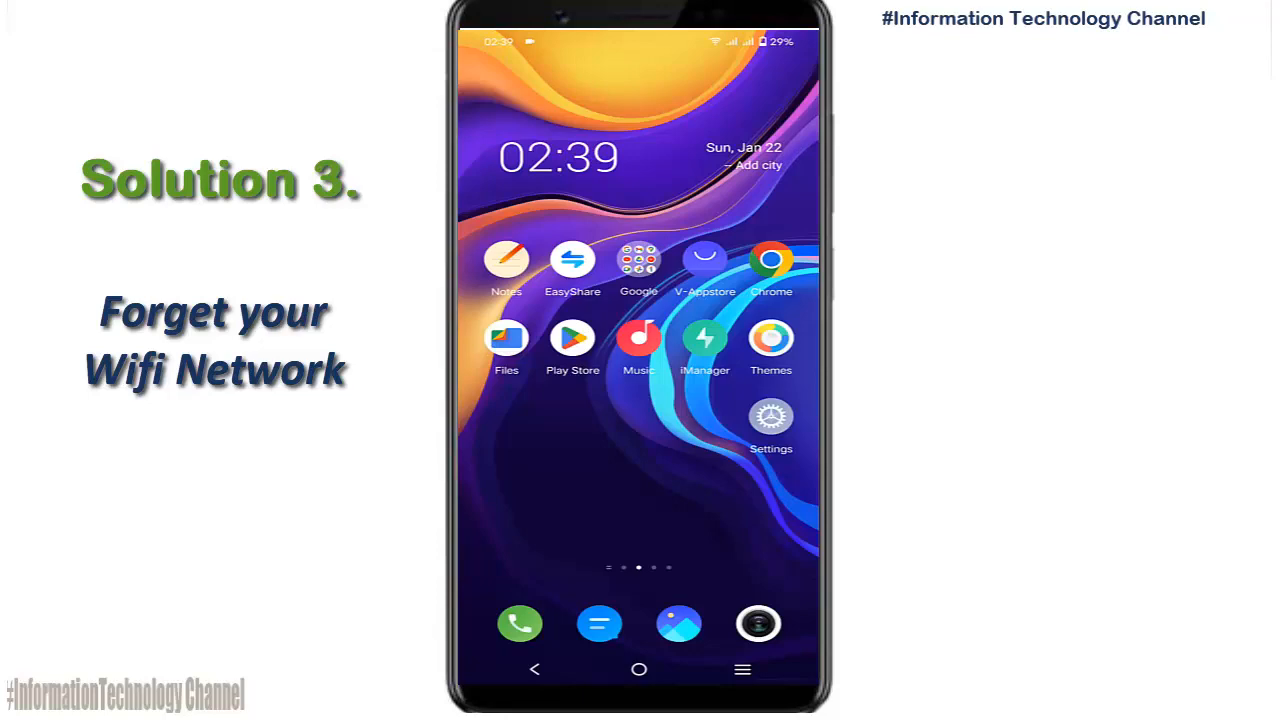
- Reach the Wi-Fi network list via Settings > Network & internet > Wi-Fi
{"action": "left_click", "coordinate": [770, 416]}
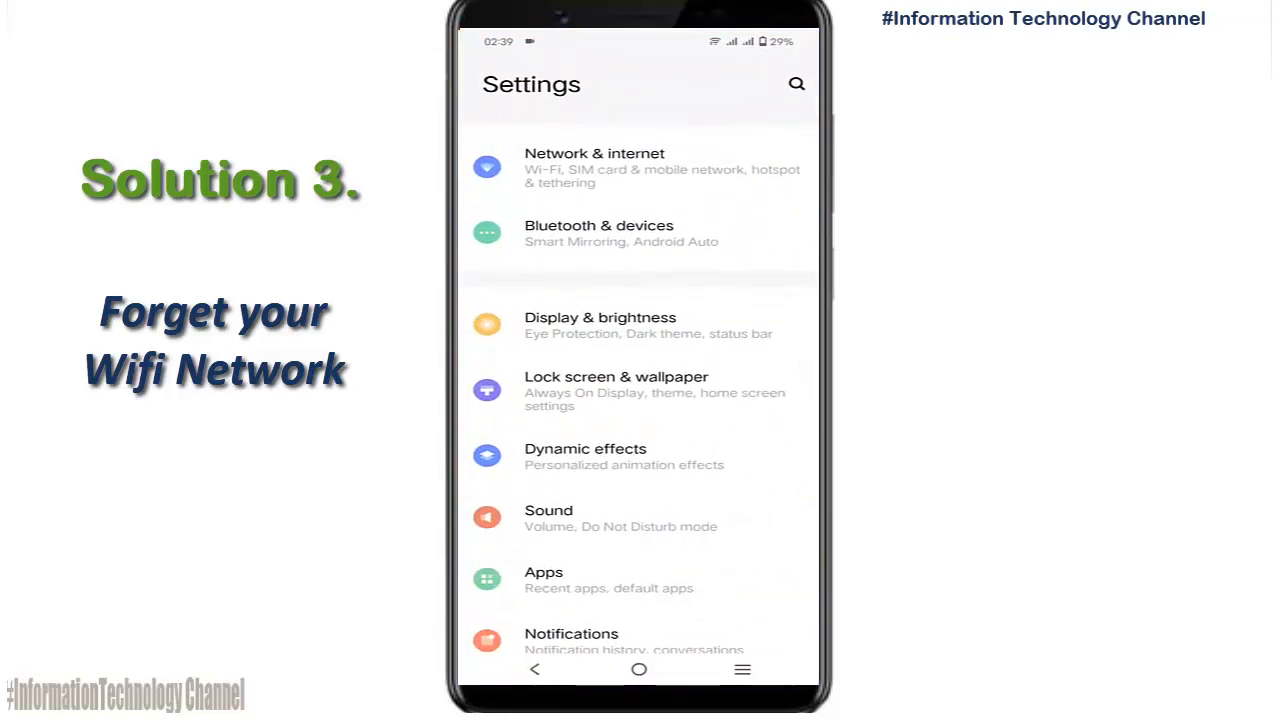
{"action": "left_click", "coordinate": [596, 168]}
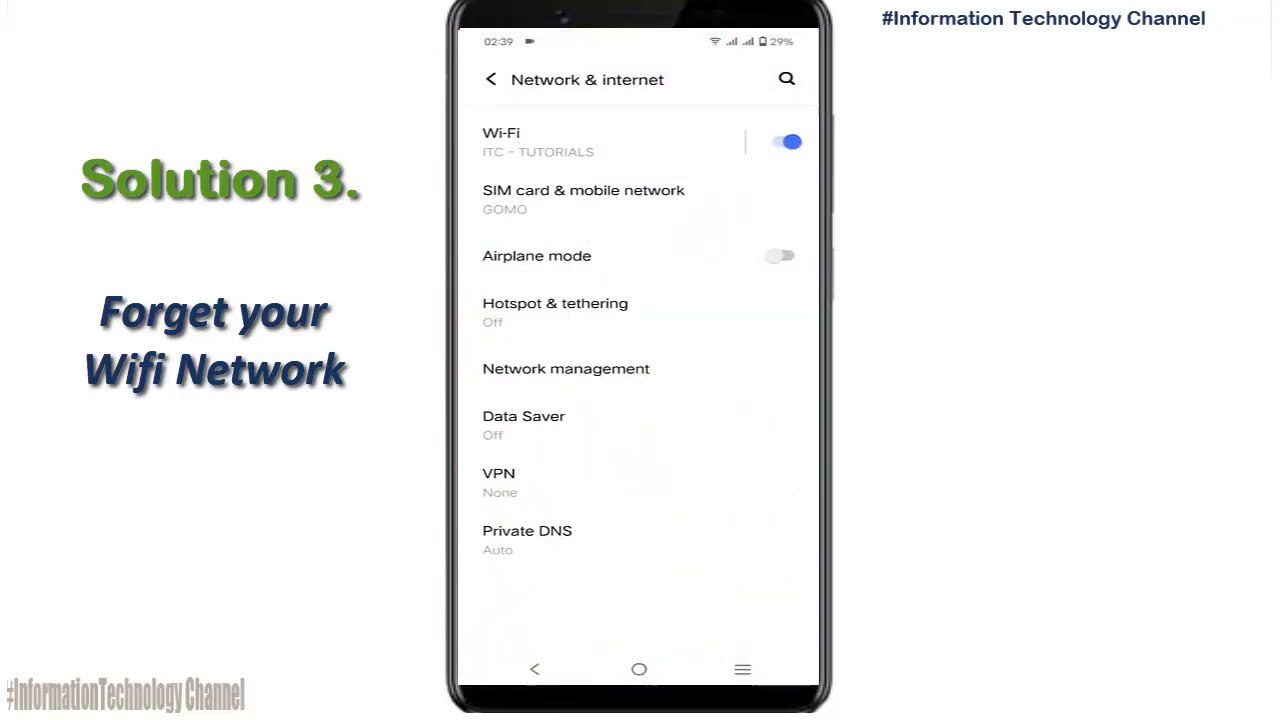
{"action": "left_click", "coordinate": [496, 140]}
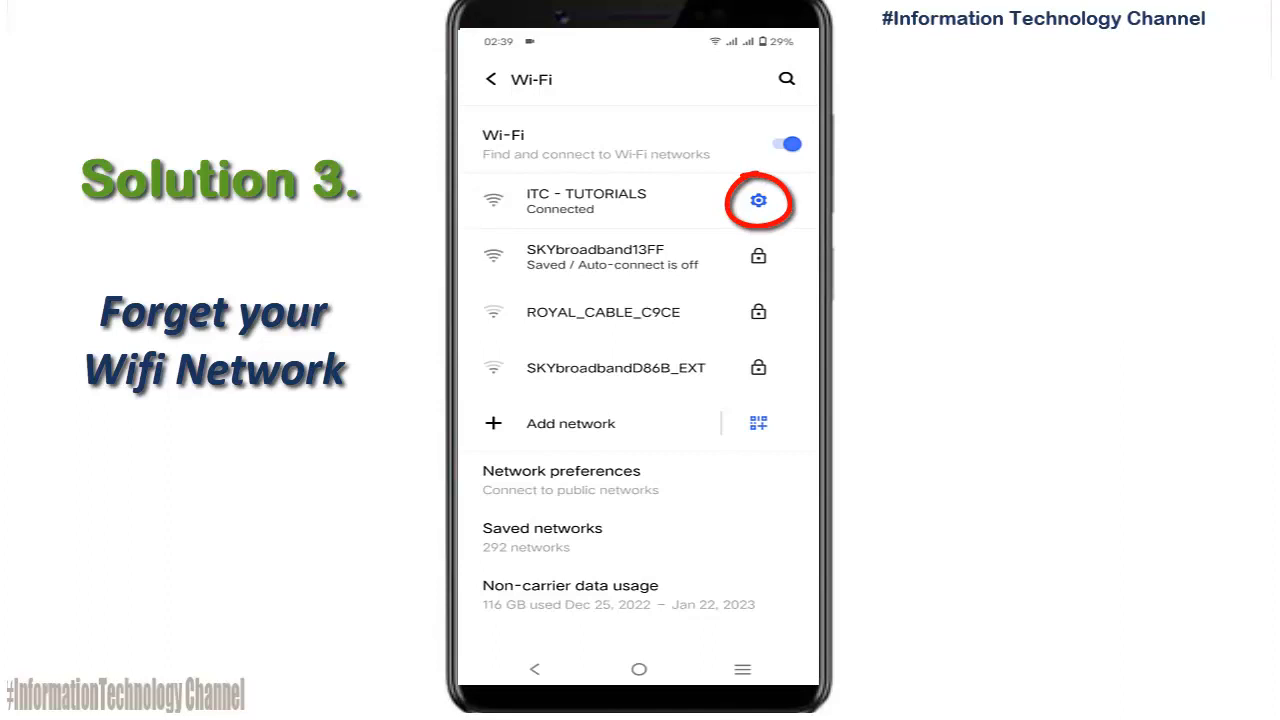
- Bring up the settings of the connected ITC - TUTORIALS network to forget it
{"action": "left_click", "coordinate": [760, 200]}
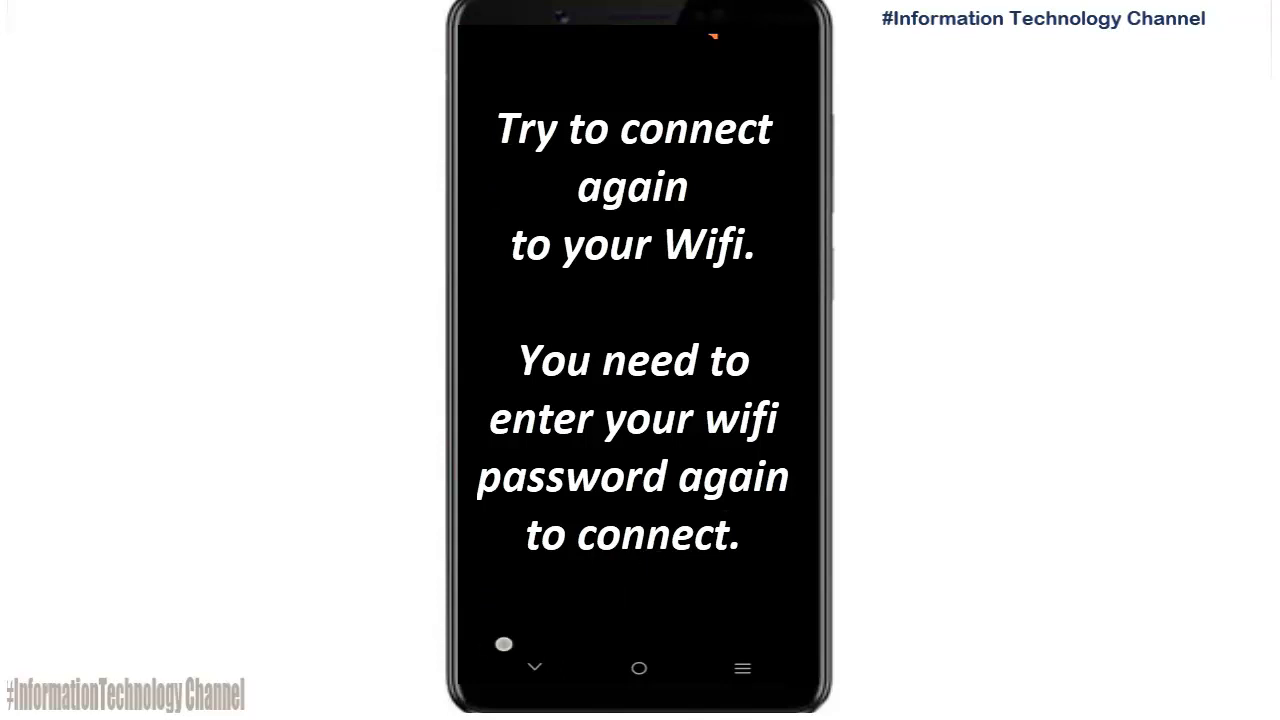
{"action": "mouse_move", "coordinate": [698, 518]}
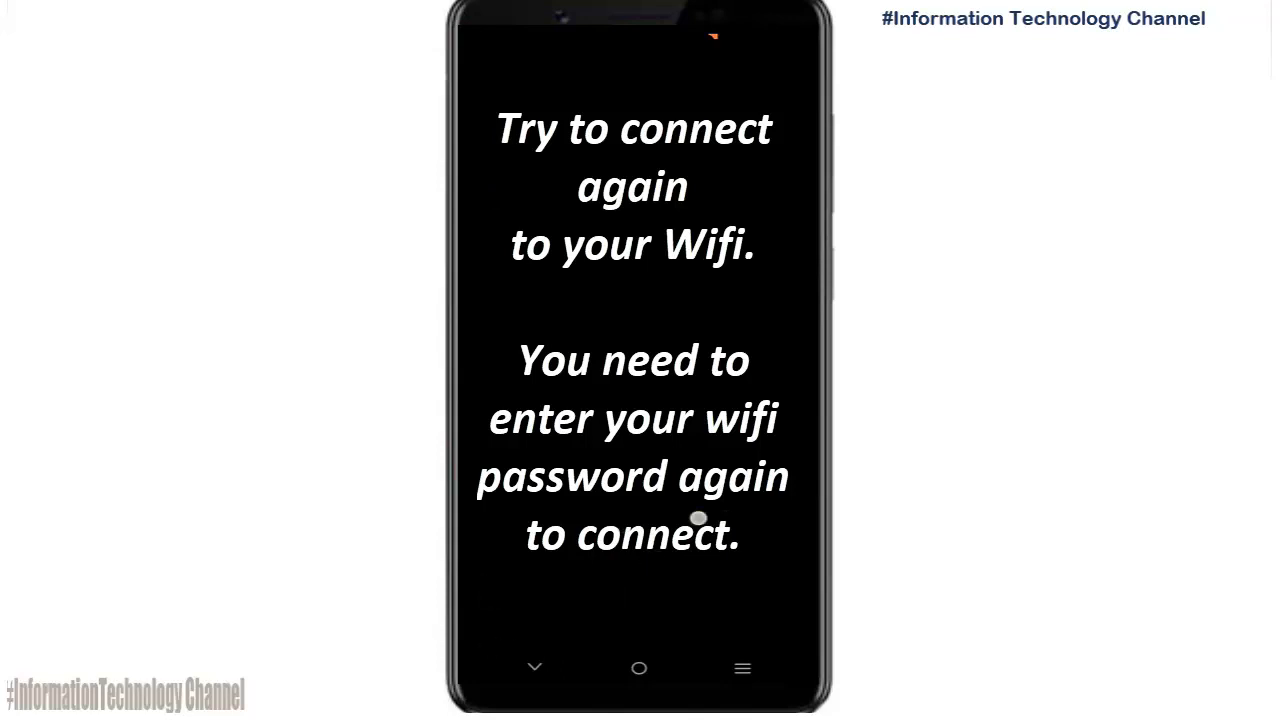
{"action": "mouse_move", "coordinate": [488, 588]}
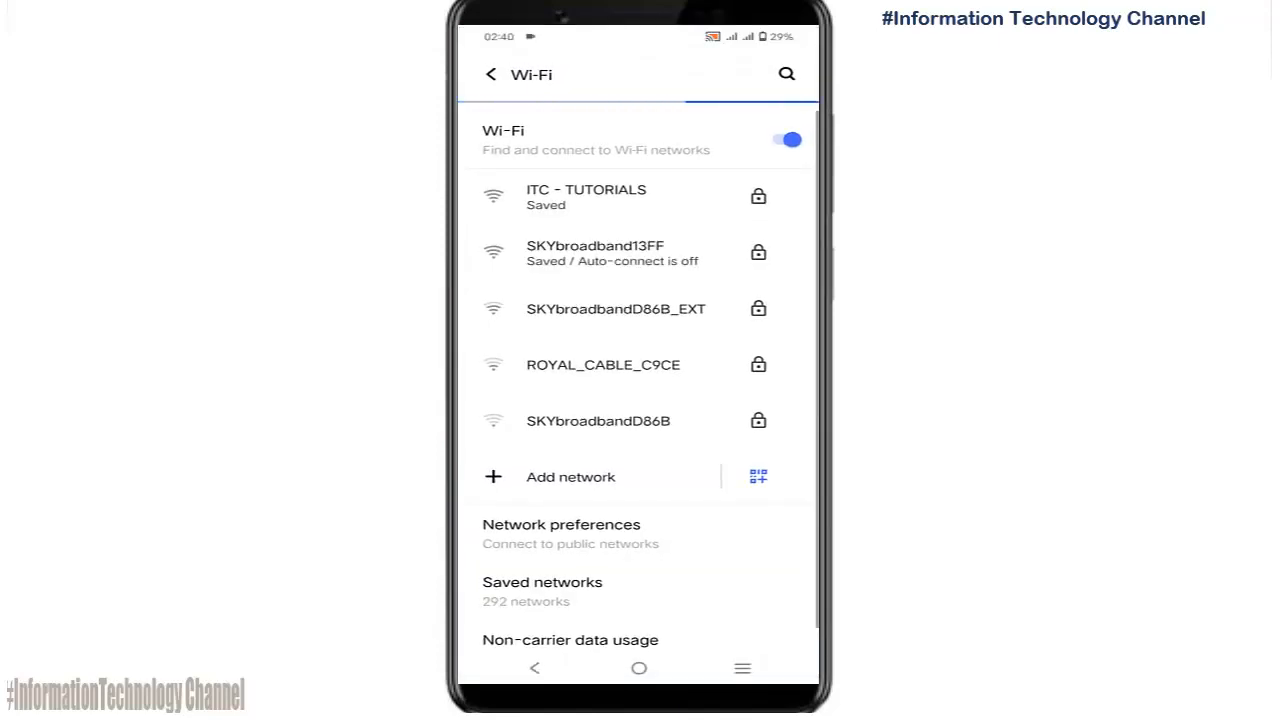
- Reconnect to the saved ITC - TUTORIALS network from the Wi-Fi list
{"action": "left_click", "coordinate": [584, 198]}
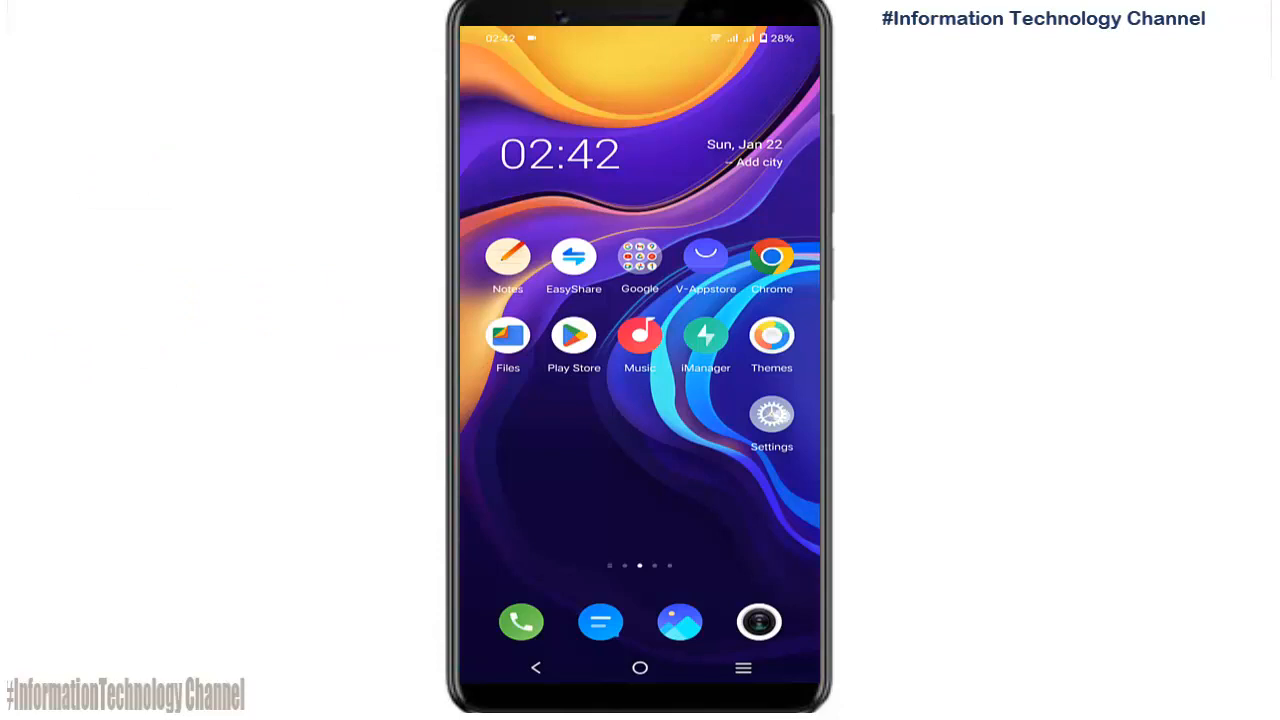
- Navigate back to the Wi-Fi list and show the ITC - TUTORIALS network details page
{"action": "left_click", "coordinate": [772, 414]}
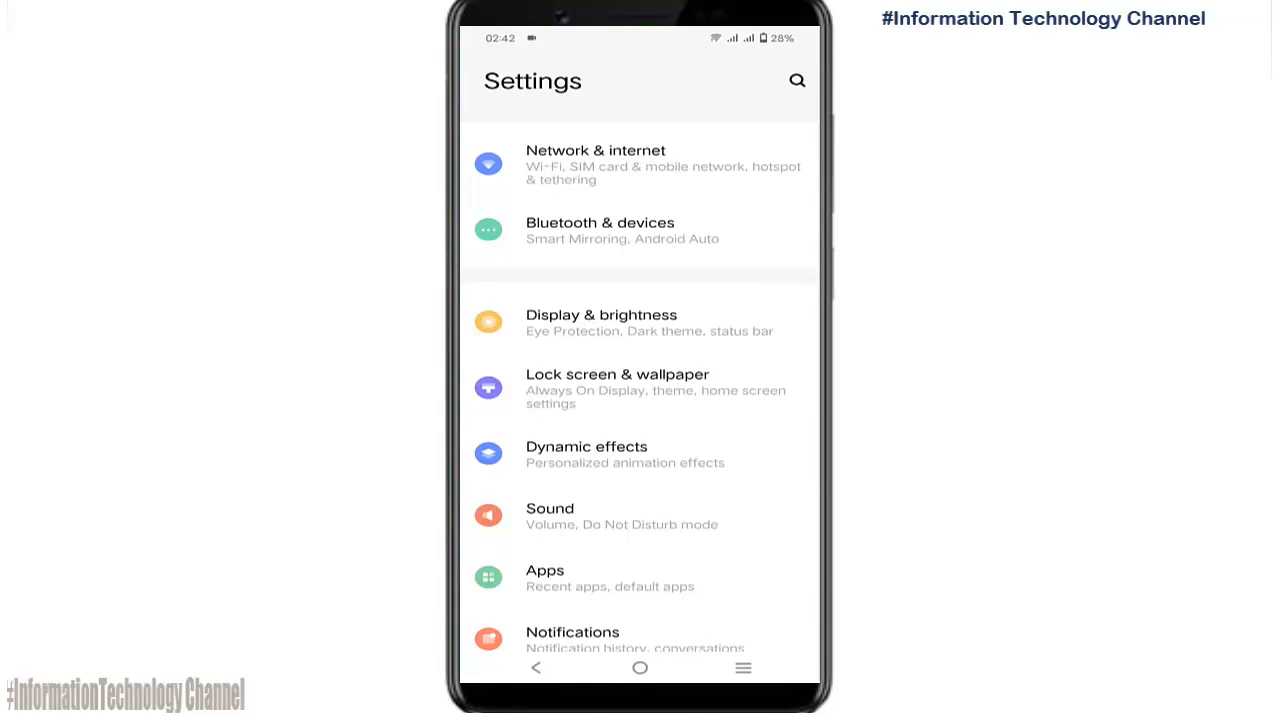
{"action": "left_click", "coordinate": [596, 164]}
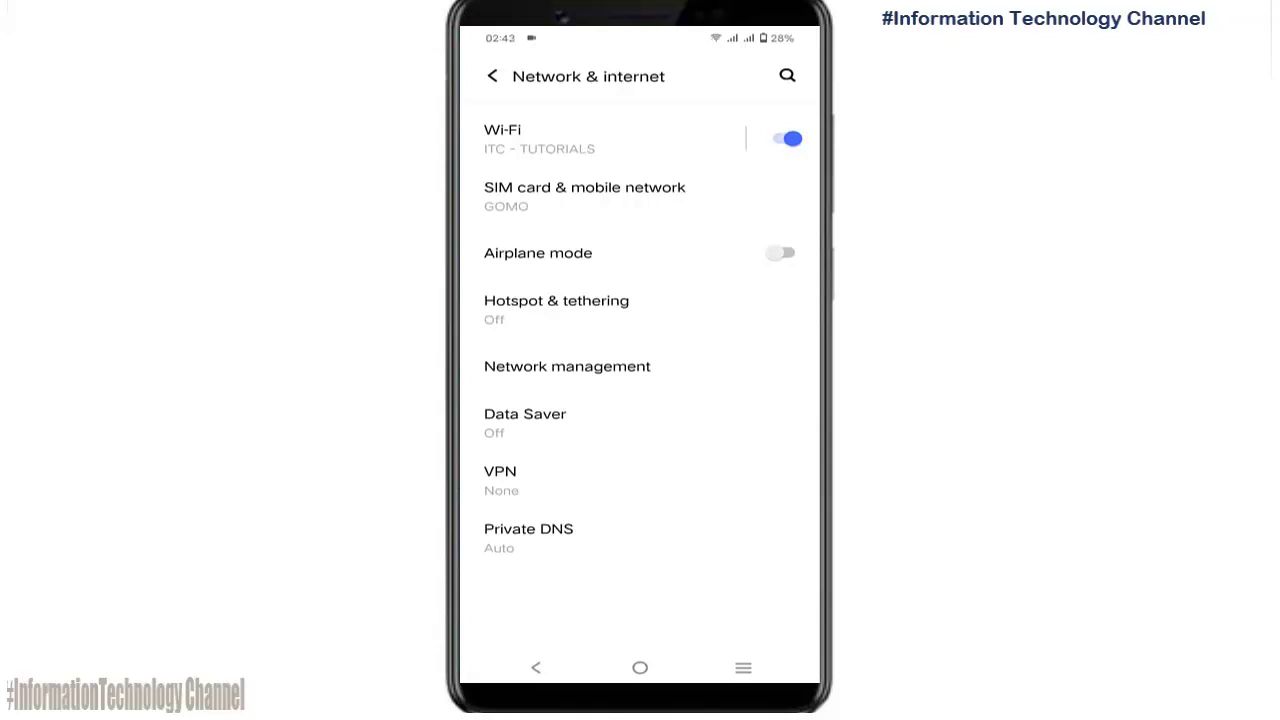
{"action": "left_click", "coordinate": [540, 138]}
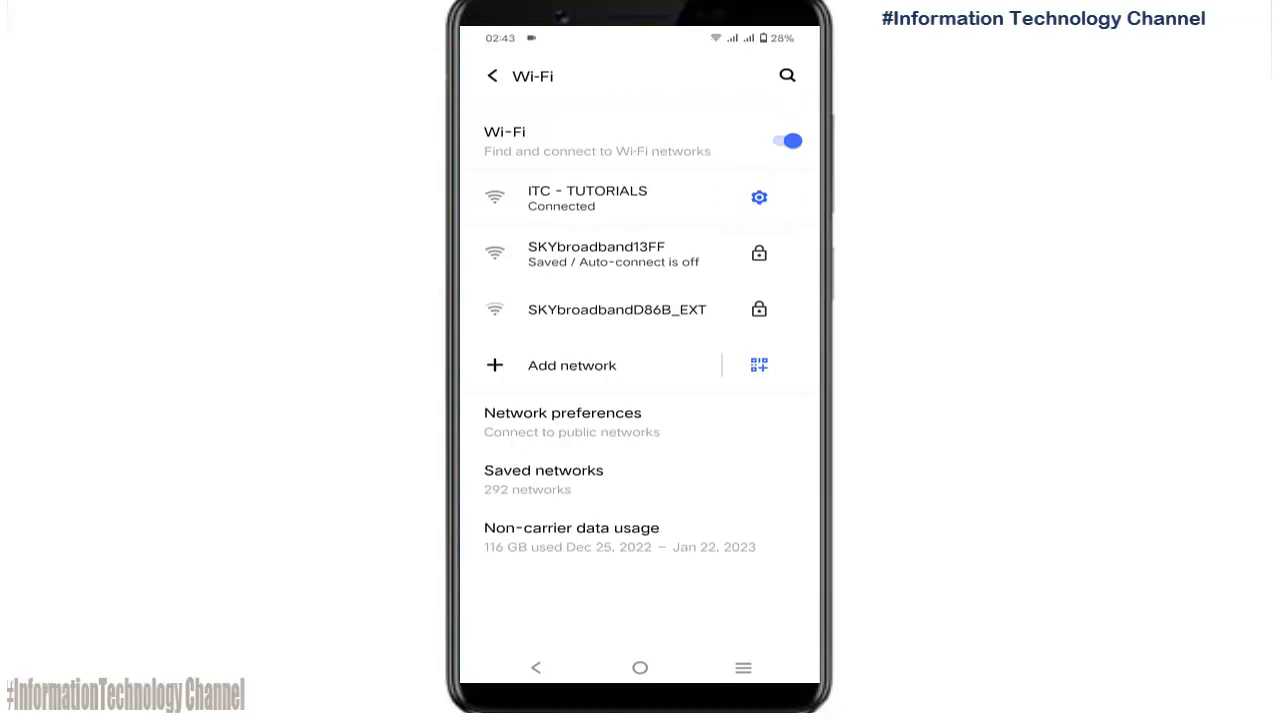
{"action": "left_click", "coordinate": [758, 198]}
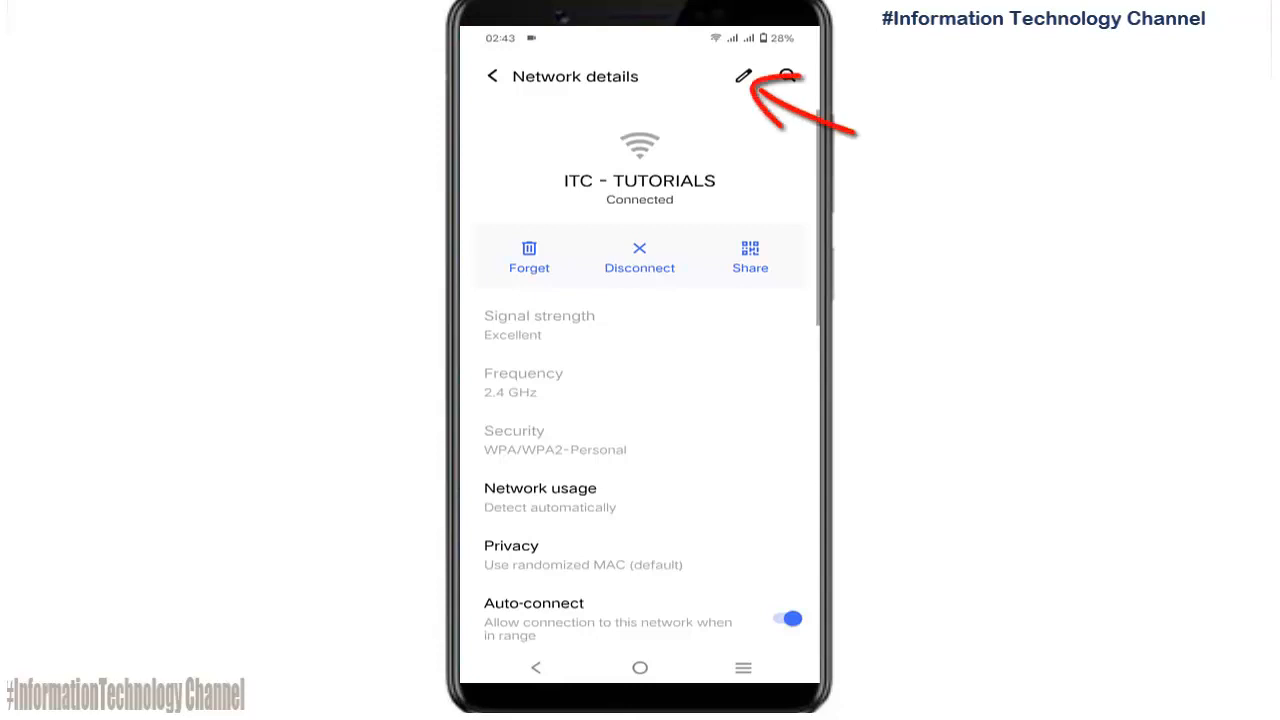
- Edit ITC - TUTORIALS, expand Advanced options and set IP settings to Static
{"action": "left_click", "coordinate": [748, 78]}
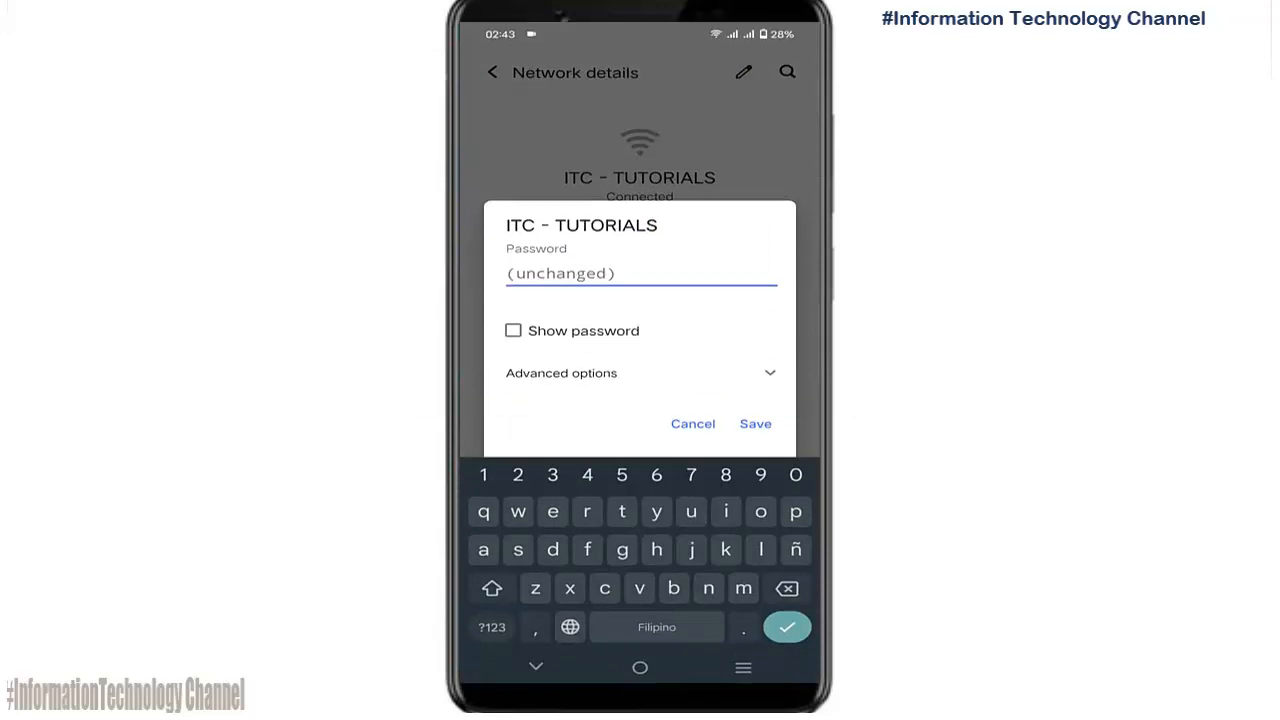
{"action": "left_click", "coordinate": [560, 374]}
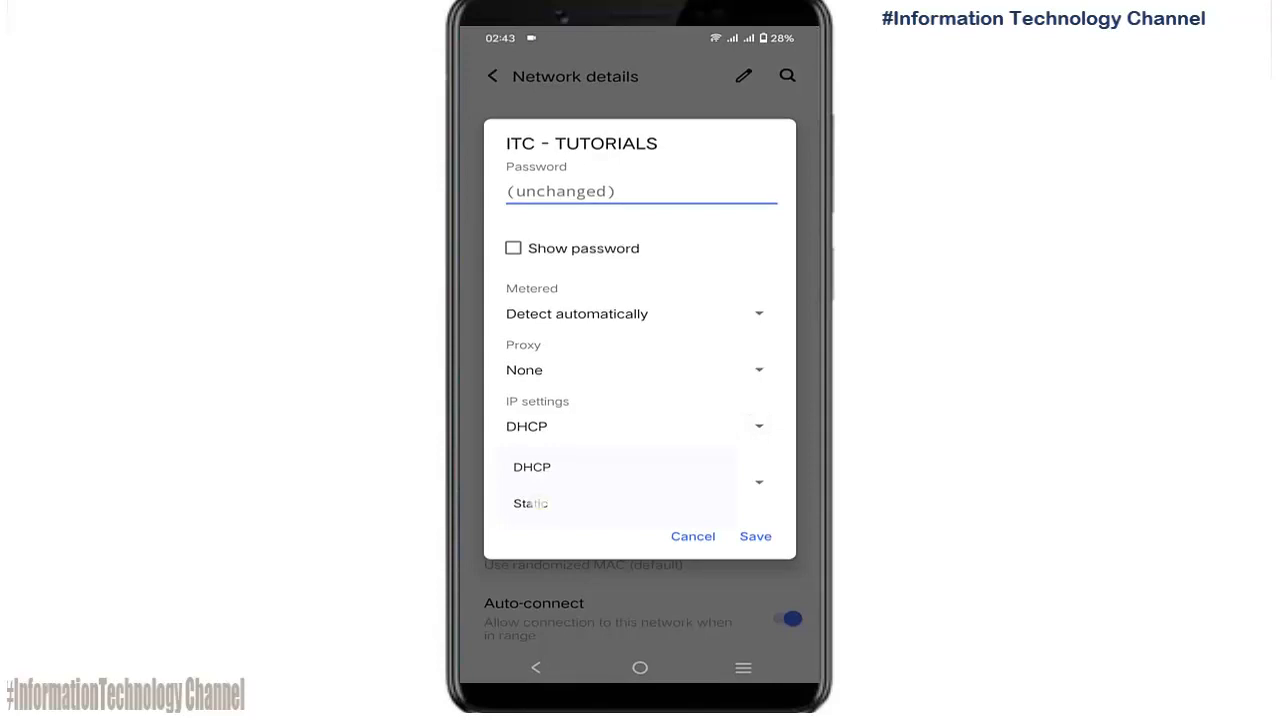
{"action": "left_click", "coordinate": [528, 504]}
{"action": "type", "text": "192."}
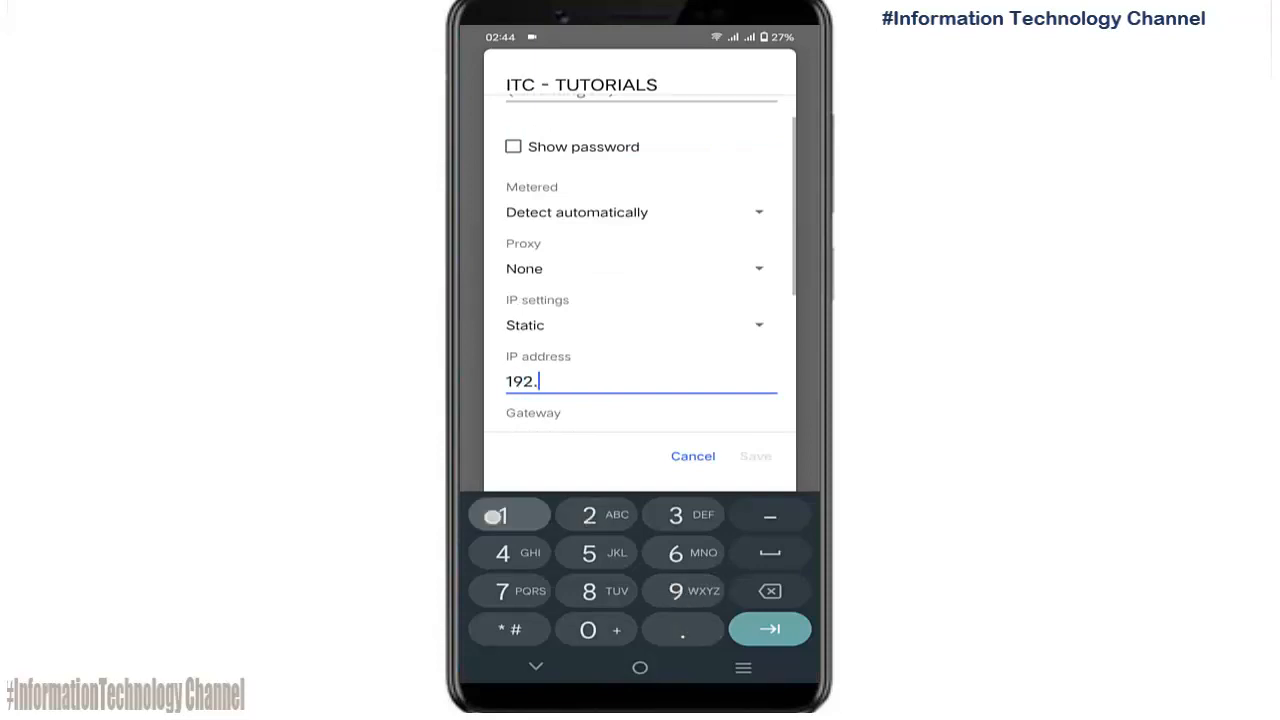
- Enter 192.168.1.14 as the network's static IP address
{"action": "type", "text": "168.1"}
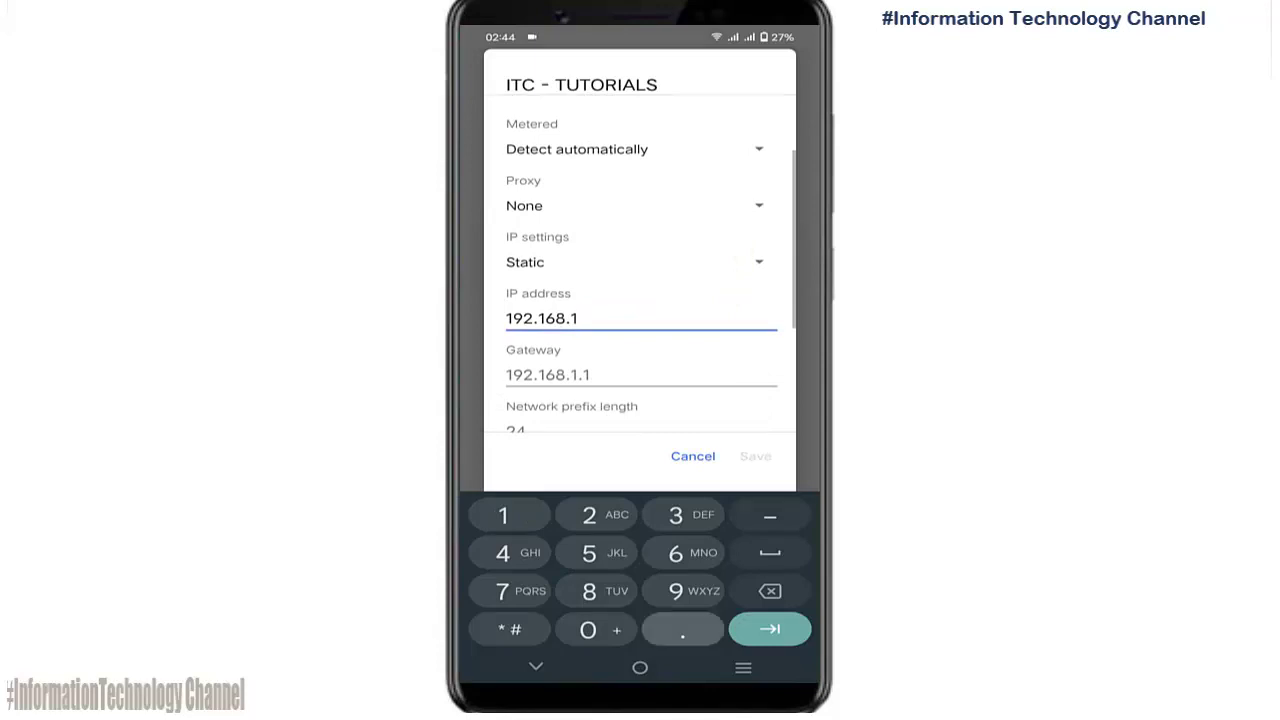
{"action": "left_click", "coordinate": [682, 628]}
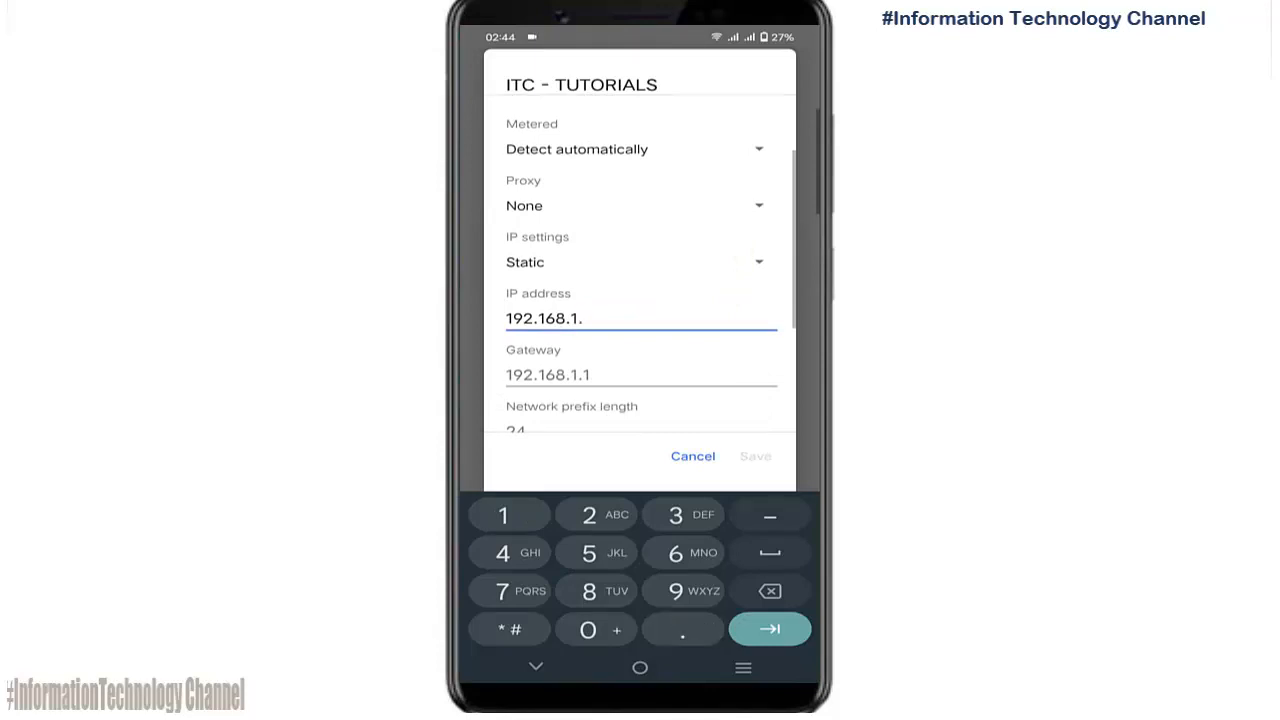
{"action": "type", "text": "14"}
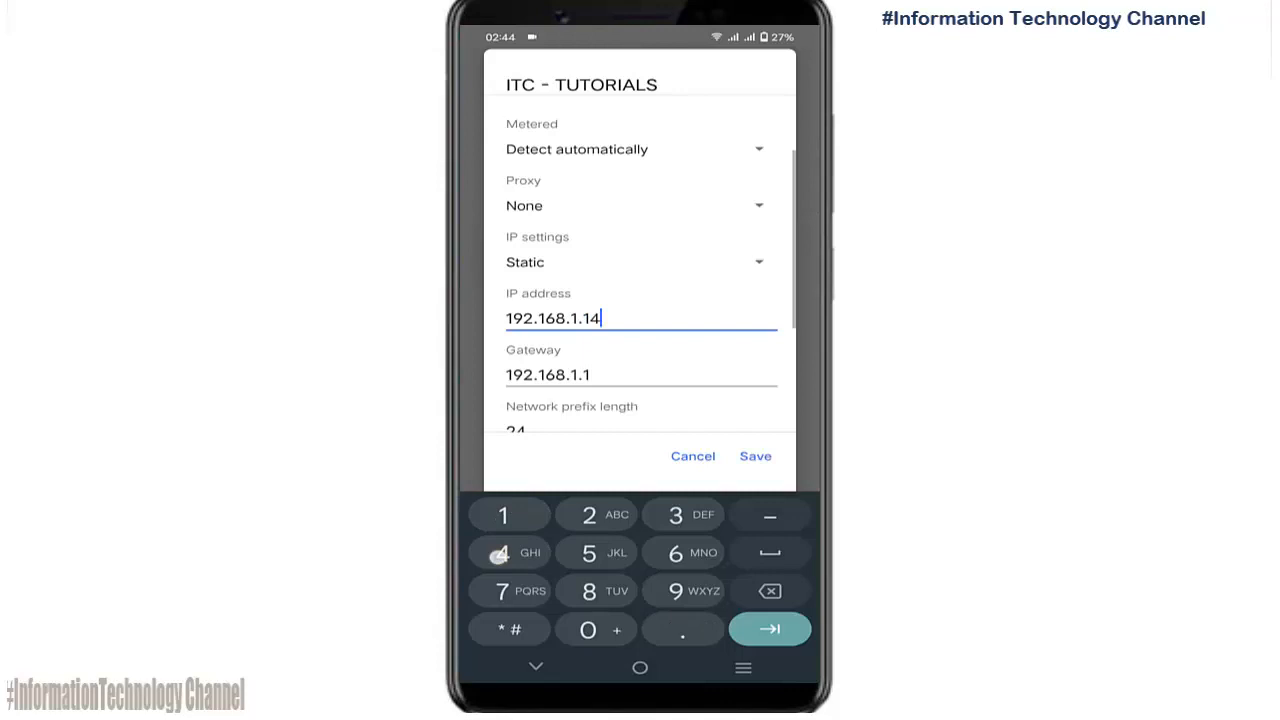